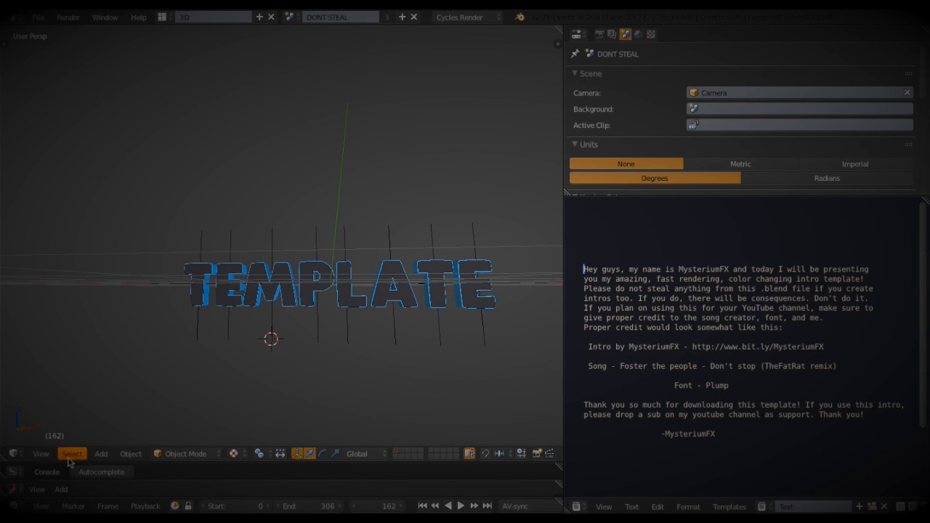
- Toggle the 3D viewport's perspective/orthographic projection to view the TEMPLATE text head-on
click(40, 454)
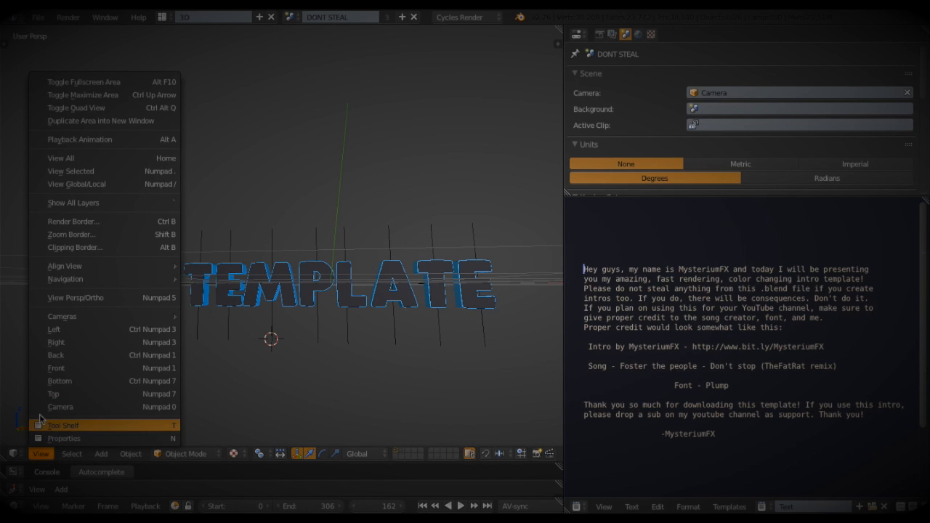
mouse_move(62, 407)
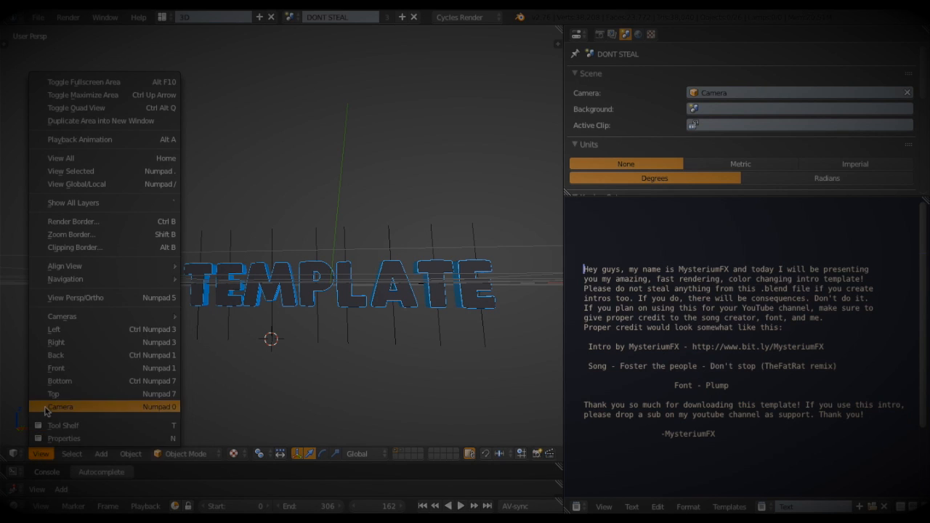
mouse_move(75, 297)
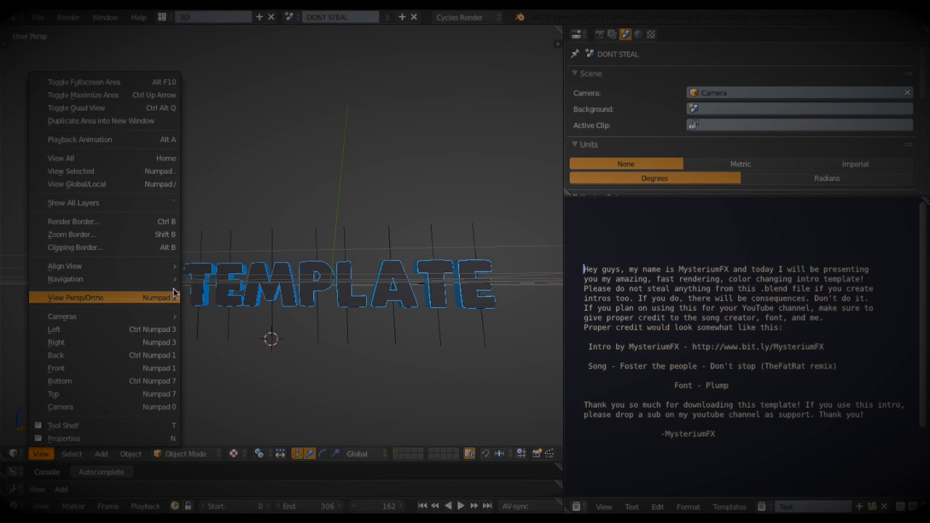
click(55, 368)
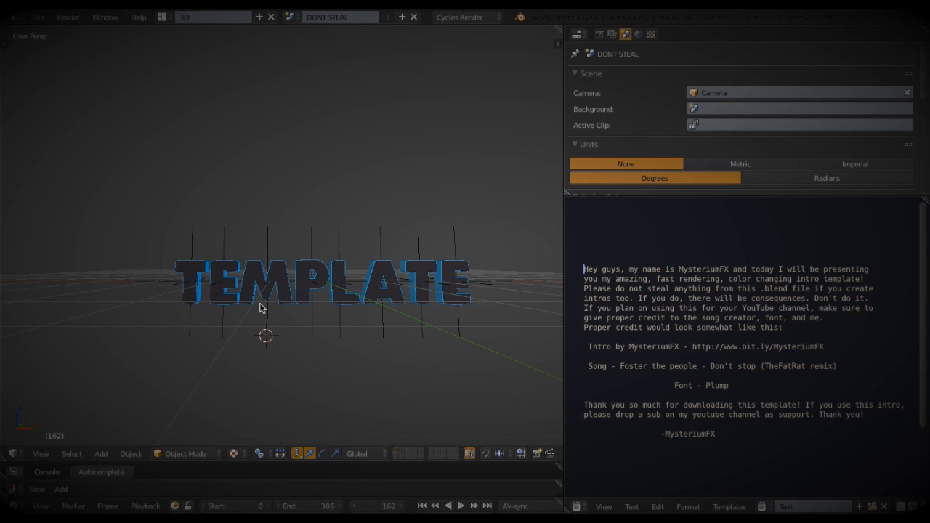
mouse_move(169, 238)
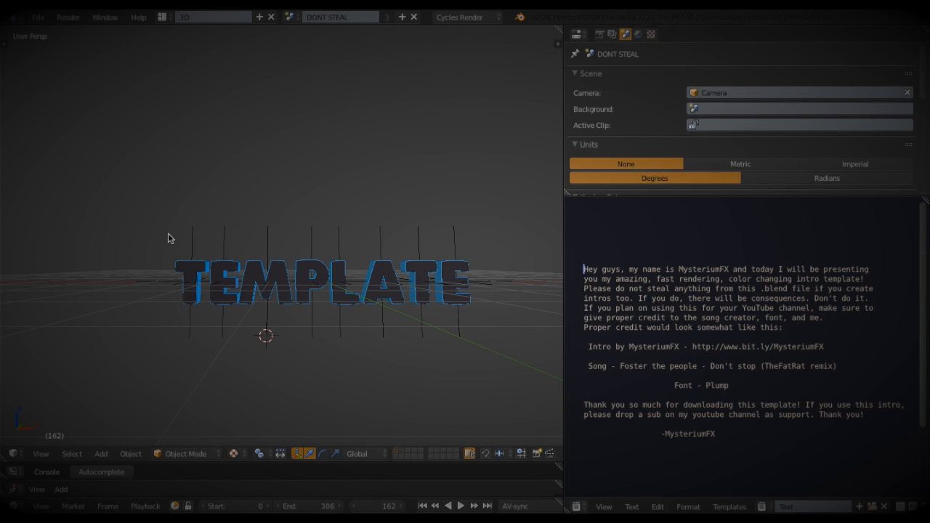
mouse_move(182, 237)
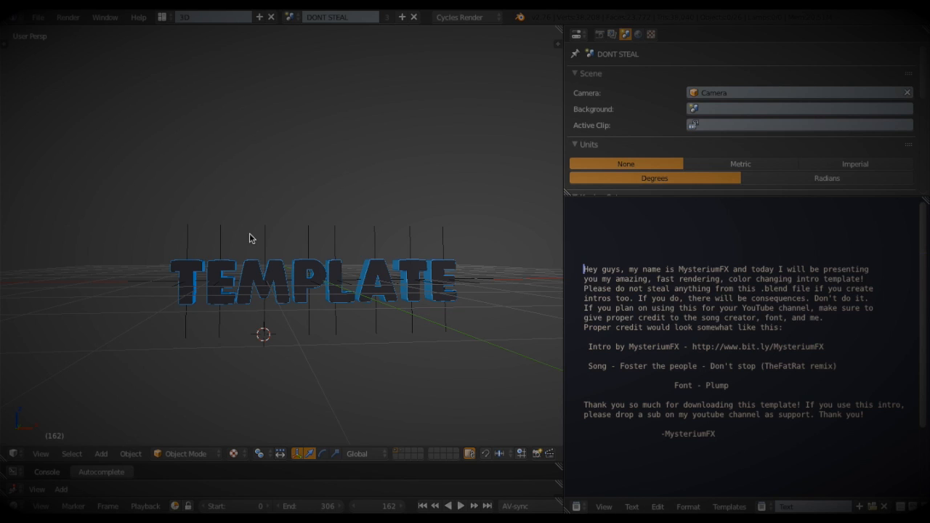
mouse_move(196, 237)
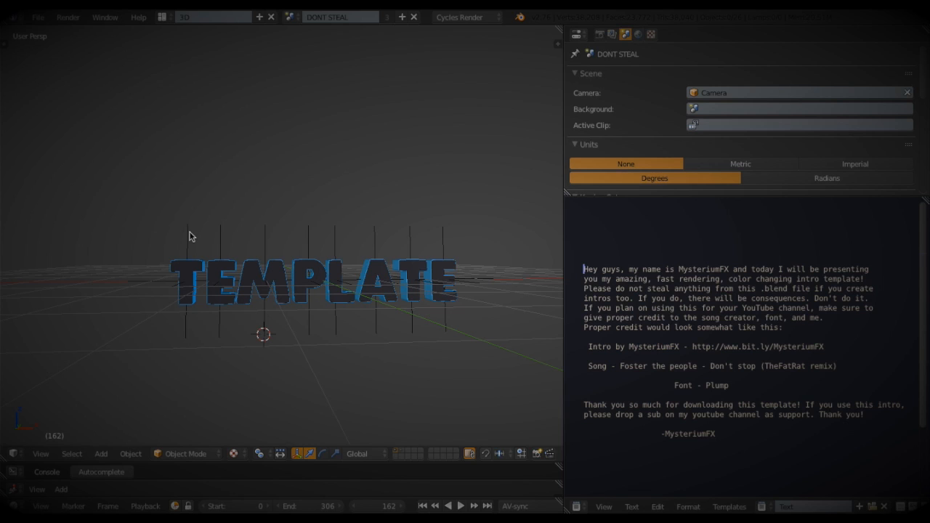
- Delete the leading letter T and the empty behind the final E, then select that E
click(186, 282)
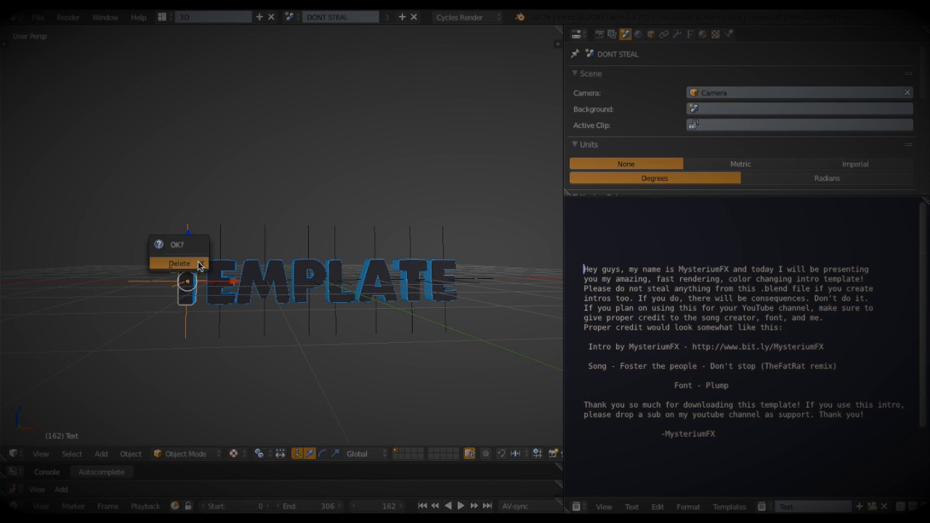
click(179, 263)
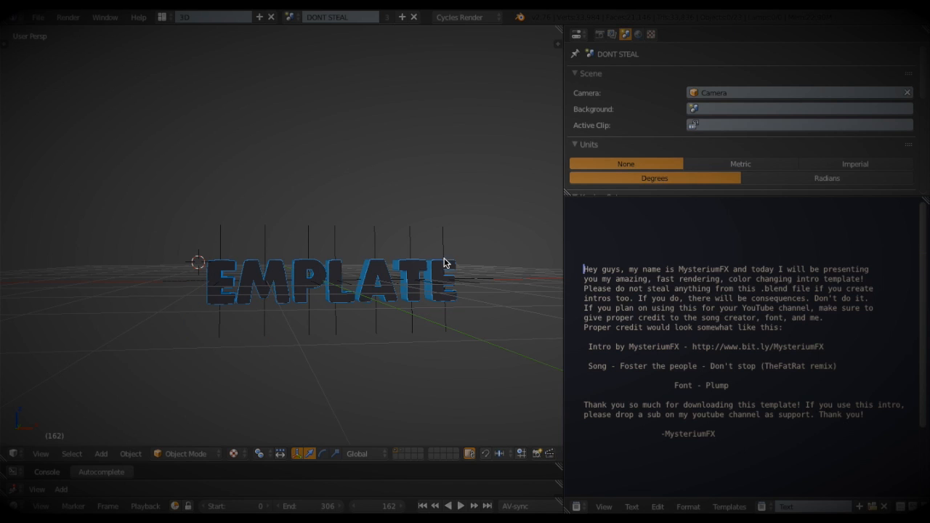
mouse_move(451, 267)
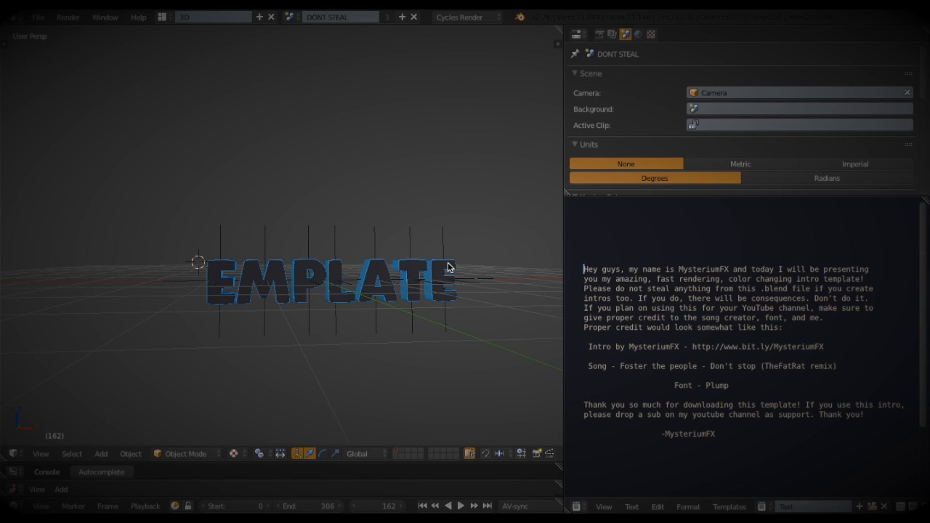
click(439, 279)
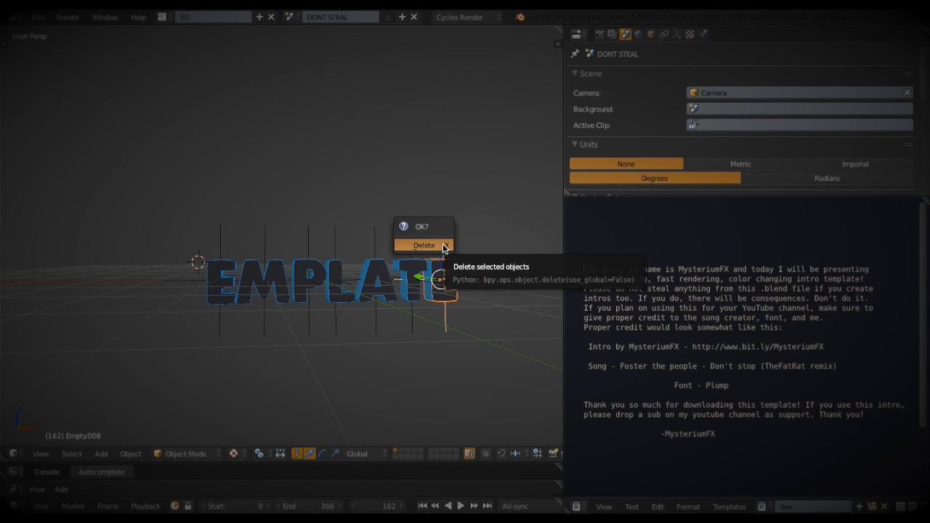
click(423, 244)
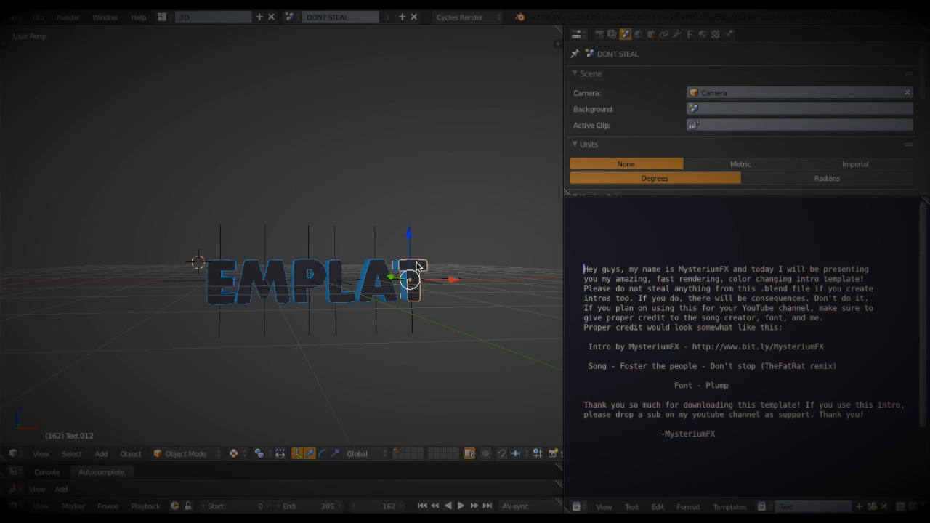
click(412, 280)
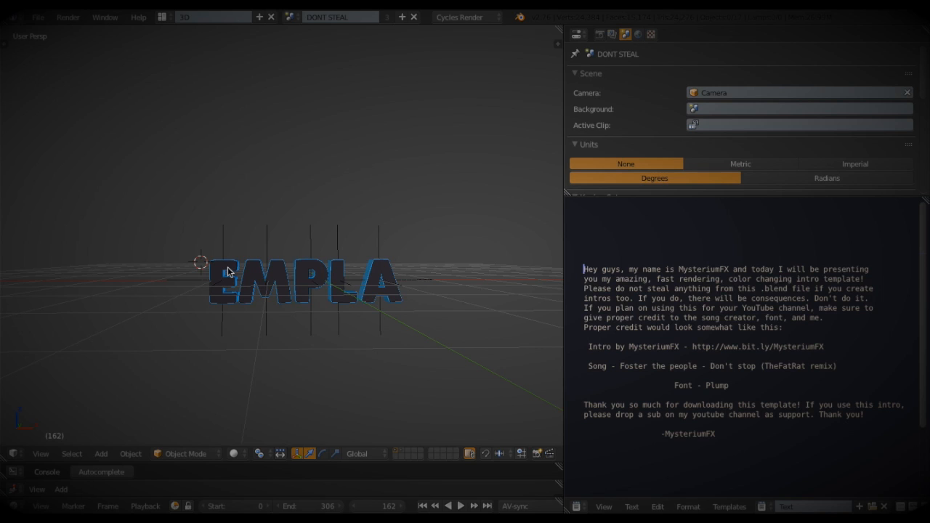
- Retype the remaining letter objects and remove the empty under A to spell MYSTI
click(225, 280)
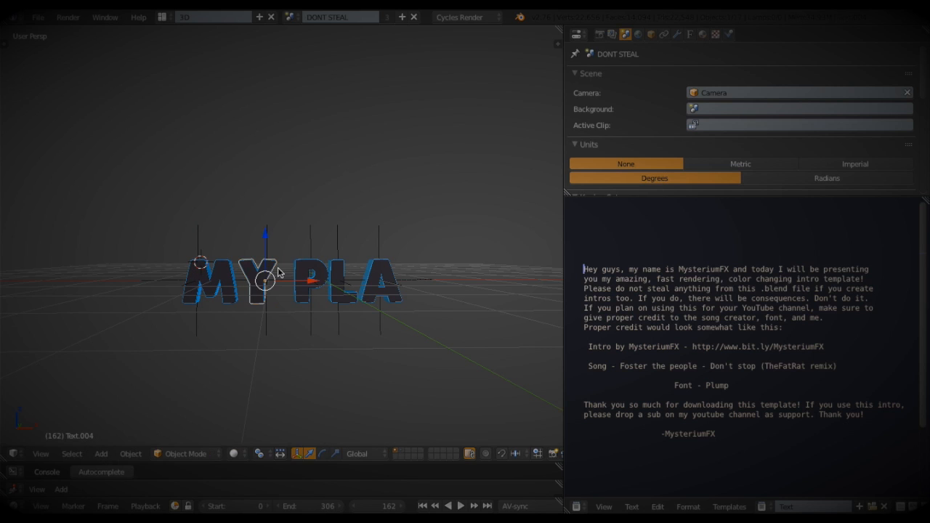
click(313, 282)
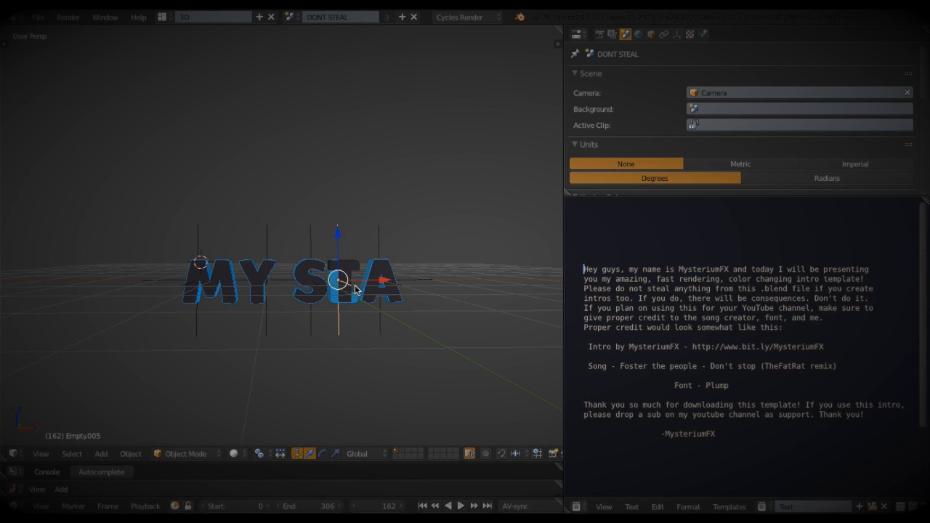
click(341, 280)
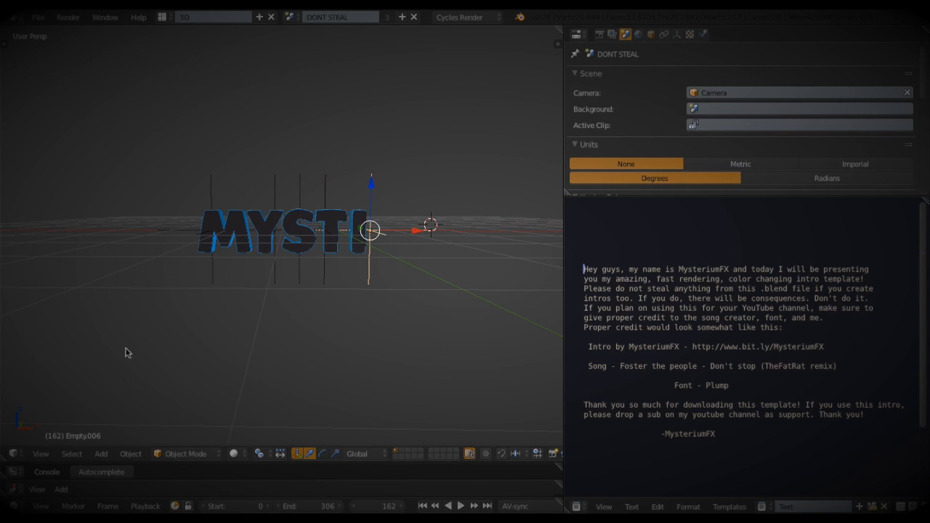
- Play the intro animation and stop it near frame 277 with MYSTI centered in camera
click(40, 454)
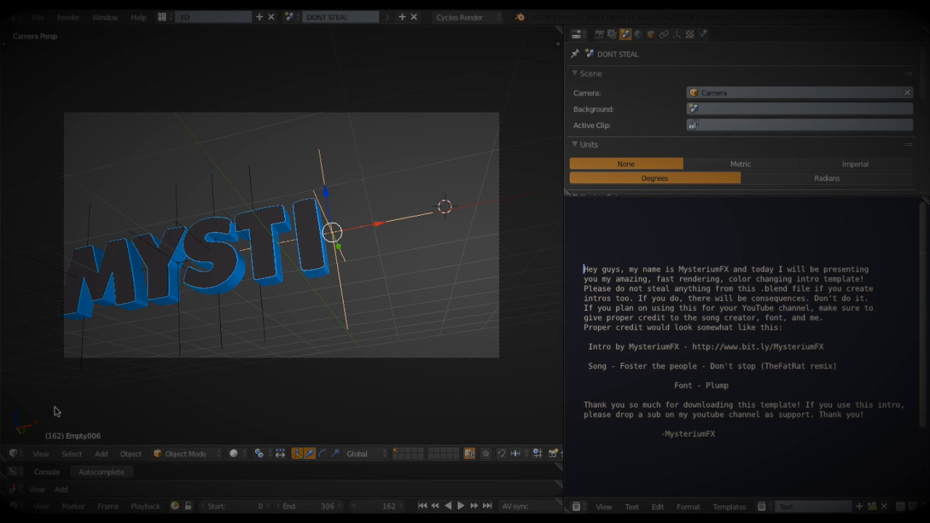
click(459, 506)
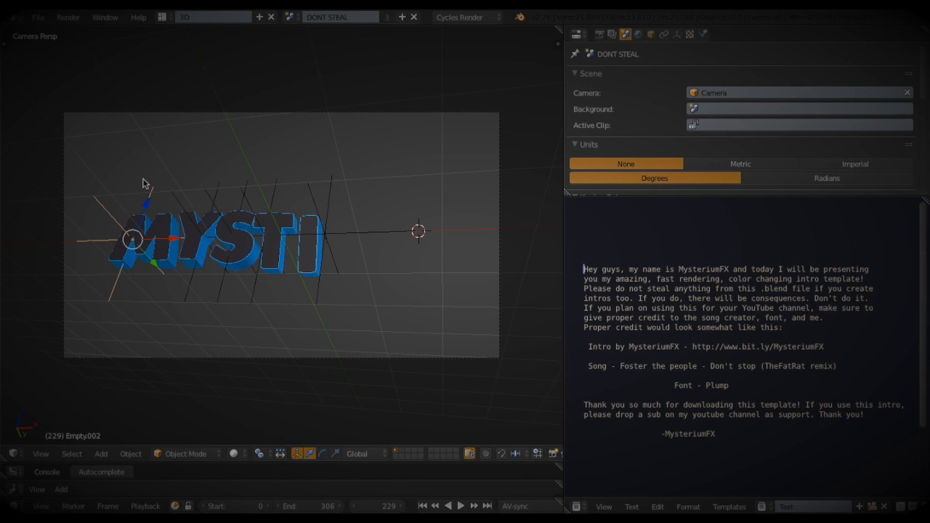
mouse_move(188, 184)
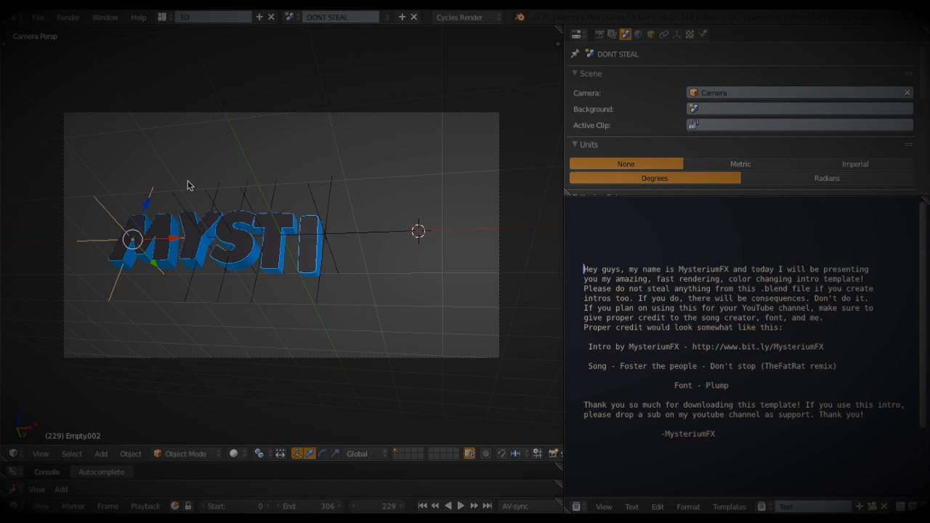
mouse_move(103, 214)
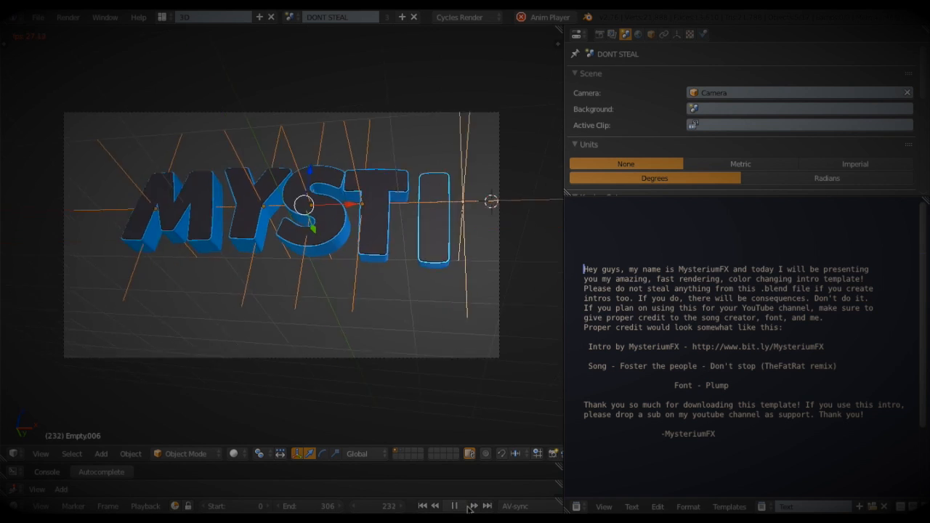
click(453, 505)
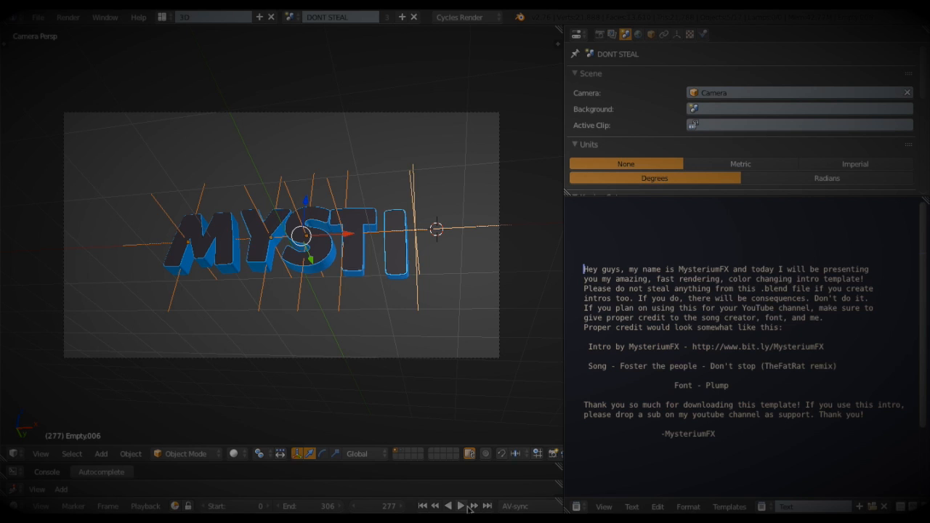
mouse_move(621, 85)
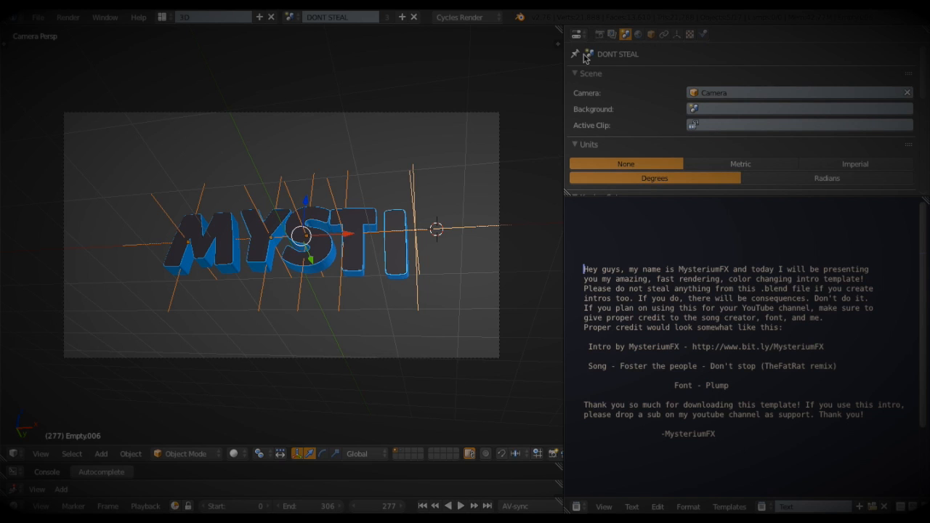
mouse_move(263, 117)
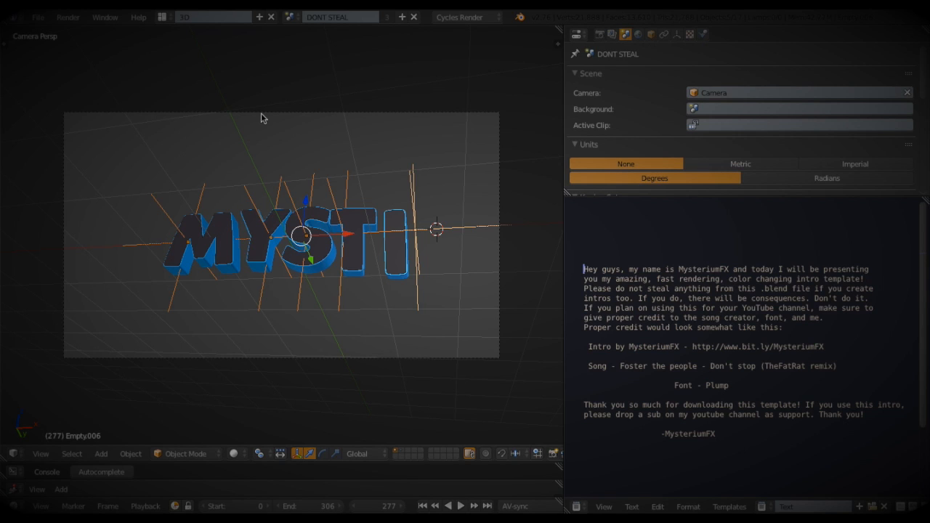
- Set the render output file format to H.264 and the audio codec to AAC
click(67, 16)
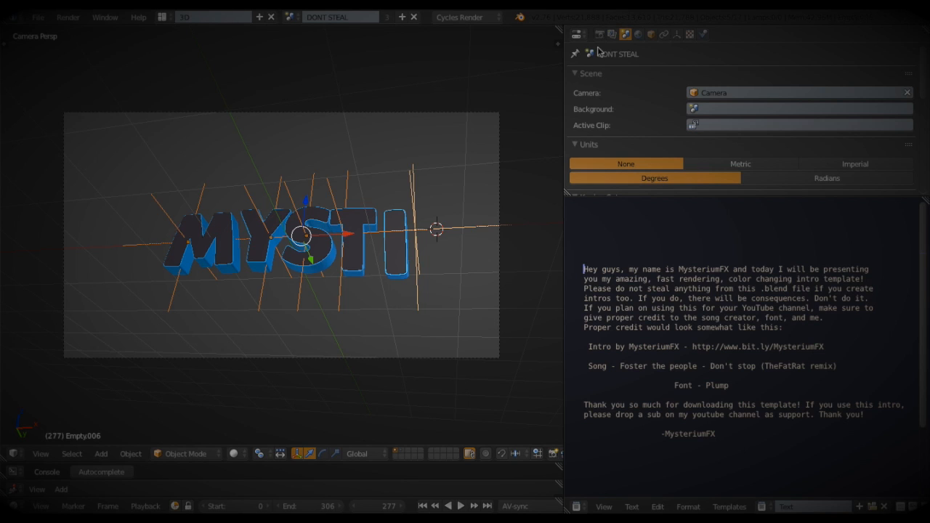
mouse_move(599, 35)
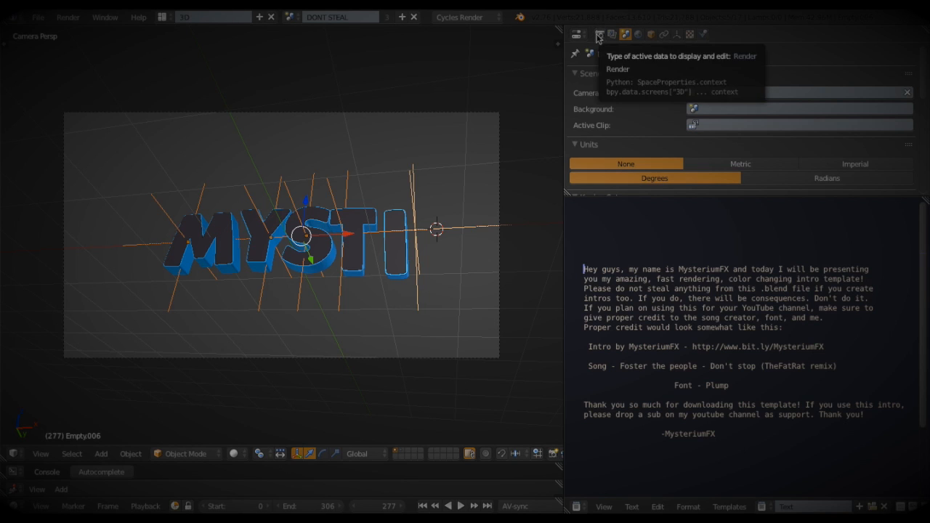
click(599, 34)
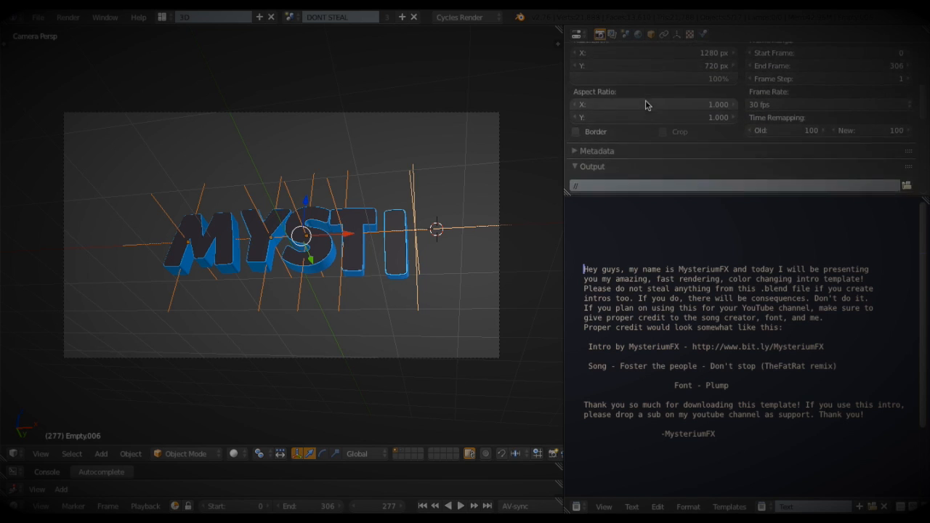
click(650, 180)
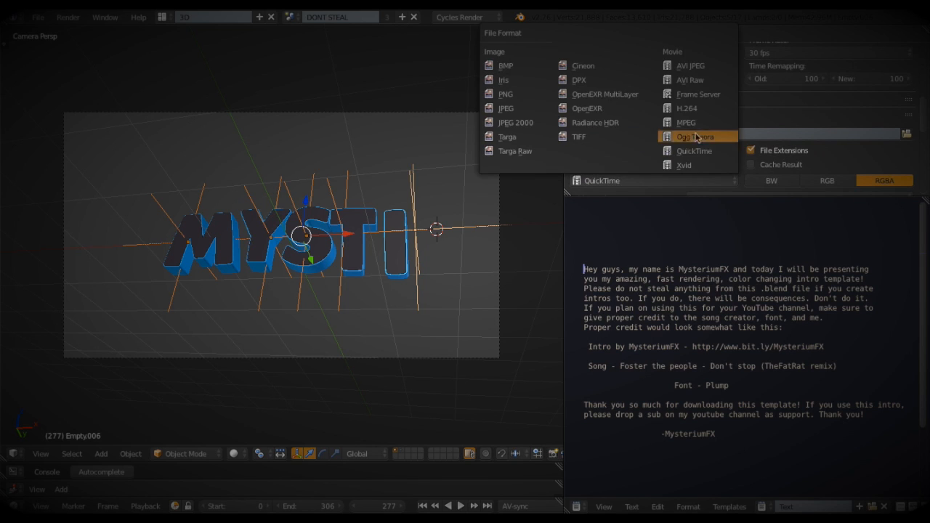
mouse_move(715, 129)
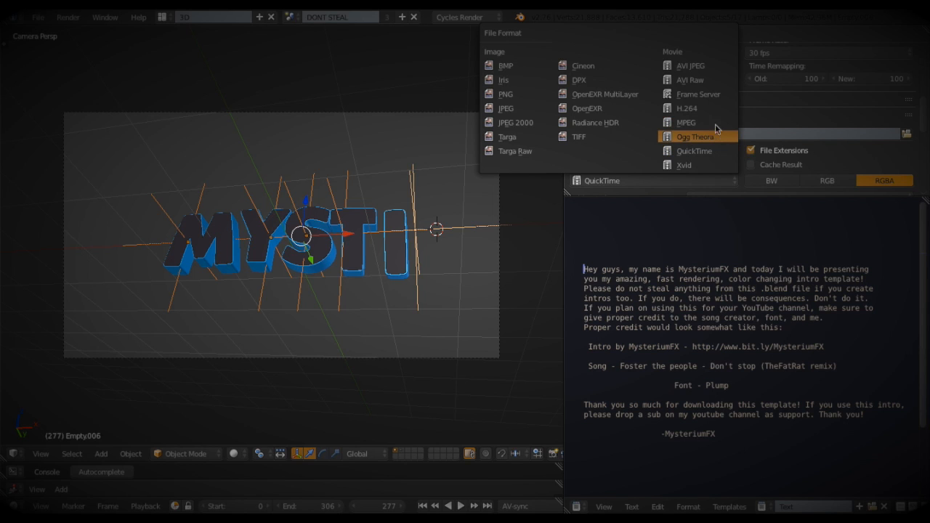
click(686, 109)
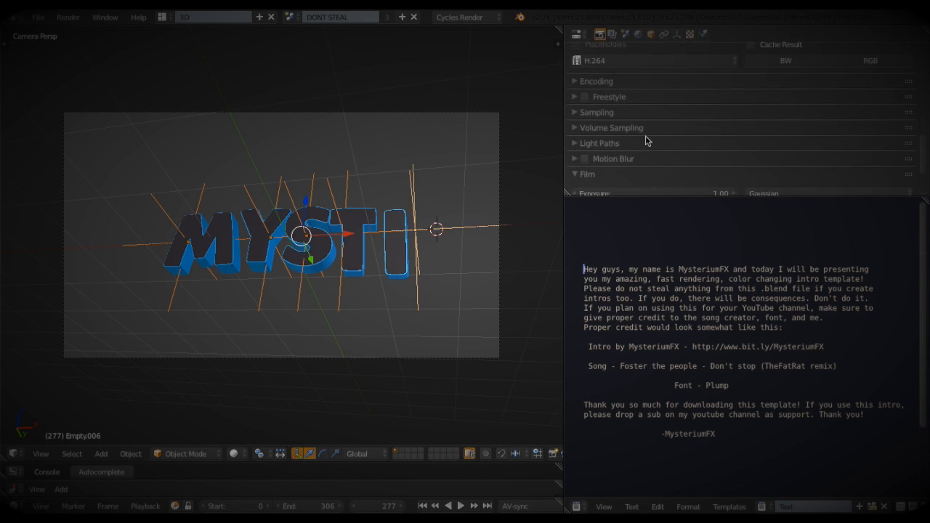
click(595, 80)
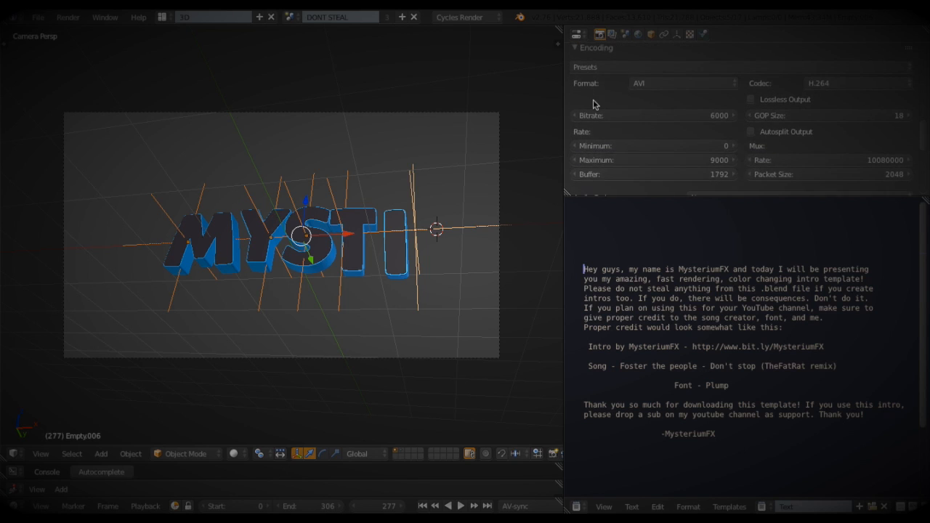
click(799, 152)
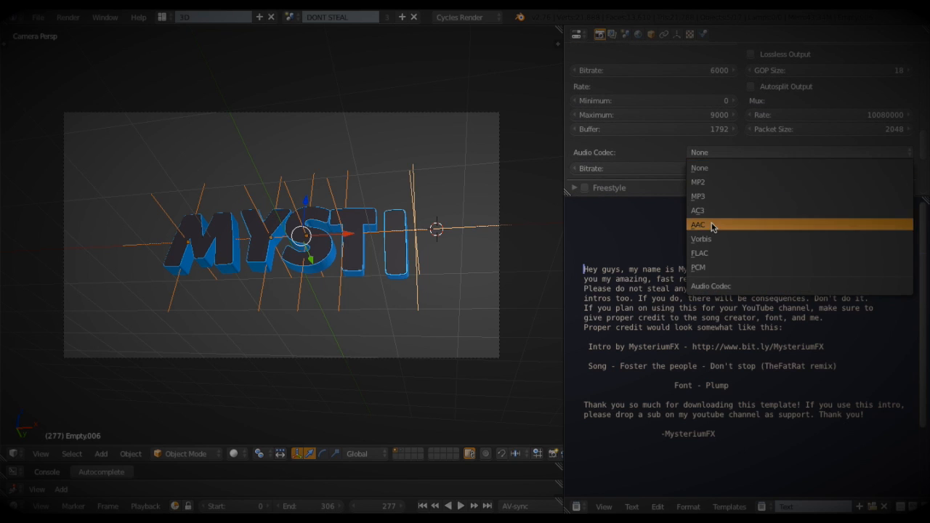
click(697, 224)
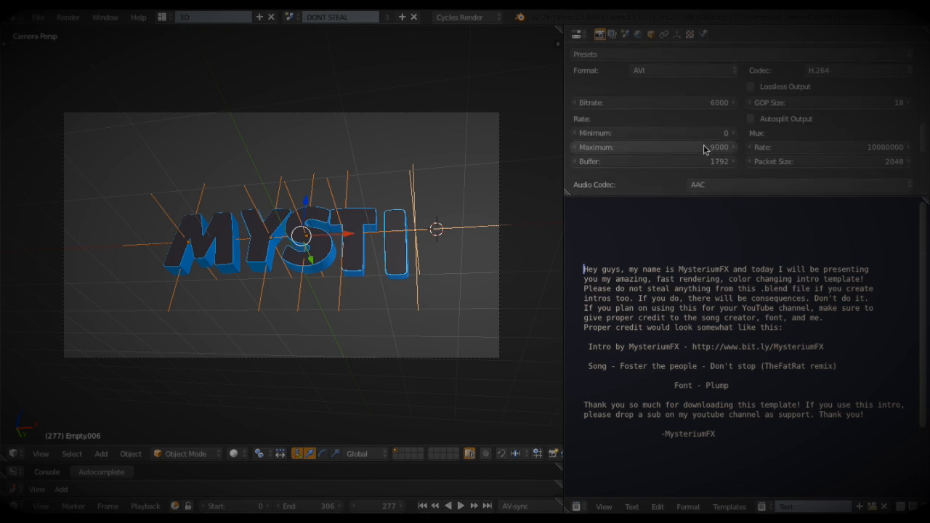
click(68, 17)
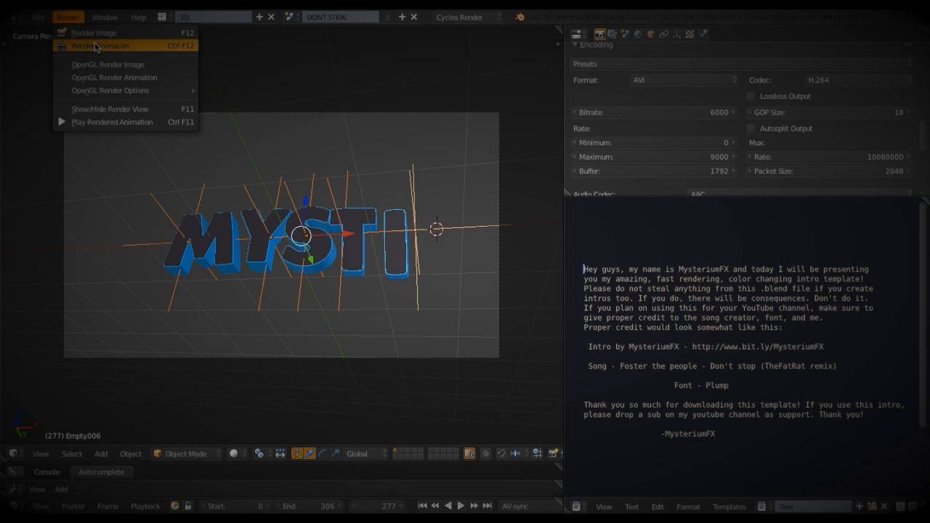